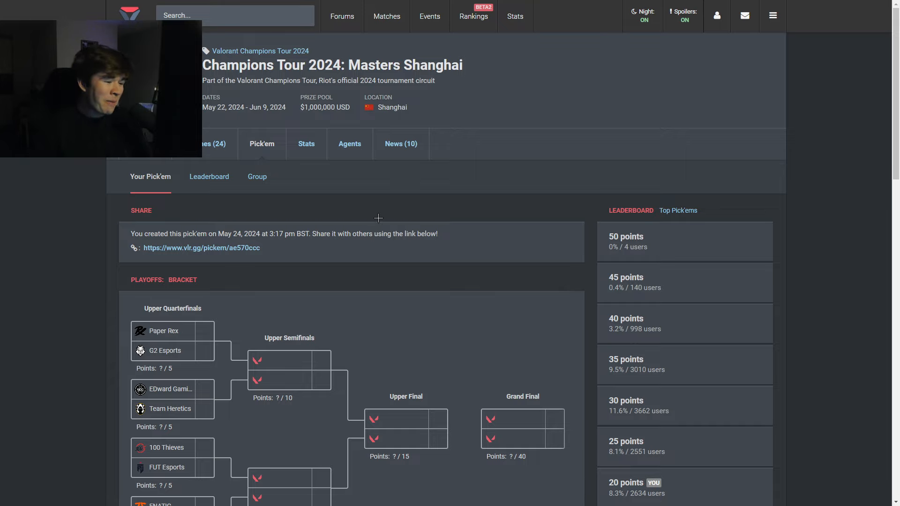
Pick Paper Rex over G2 Esports and EDward Gaming over Team Heretics in the upper quarterfinals
{"action": "scroll", "scroll_direction": "down", "scroll_amount": 3}
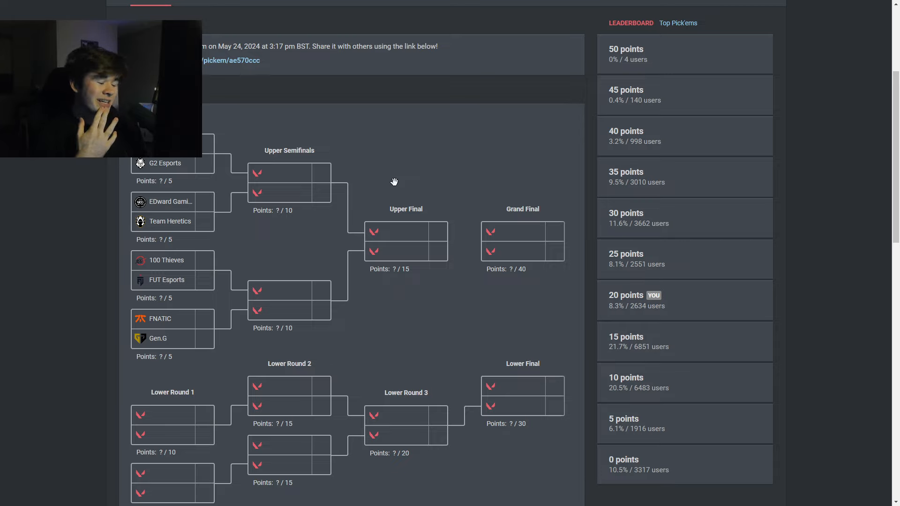
{"action": "mouse_move", "coordinate": [152, 303]}
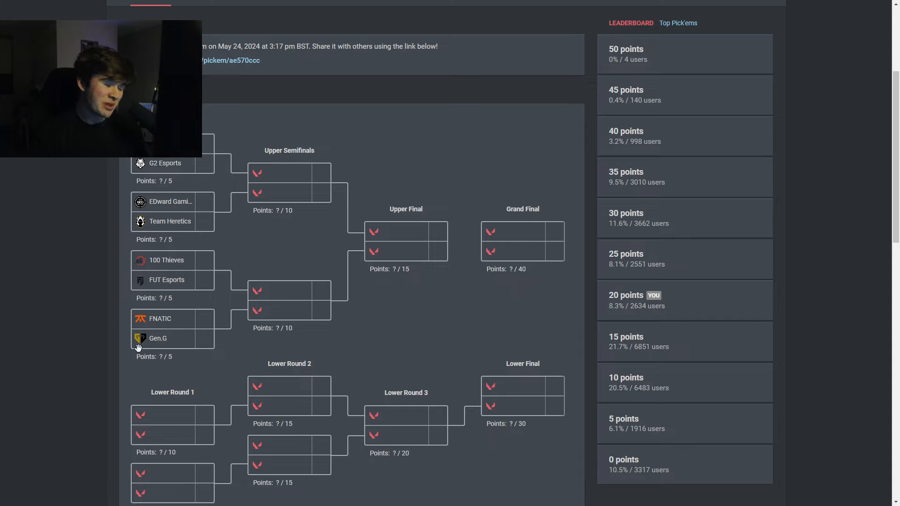
{"action": "mouse_move", "coordinate": [234, 255]}
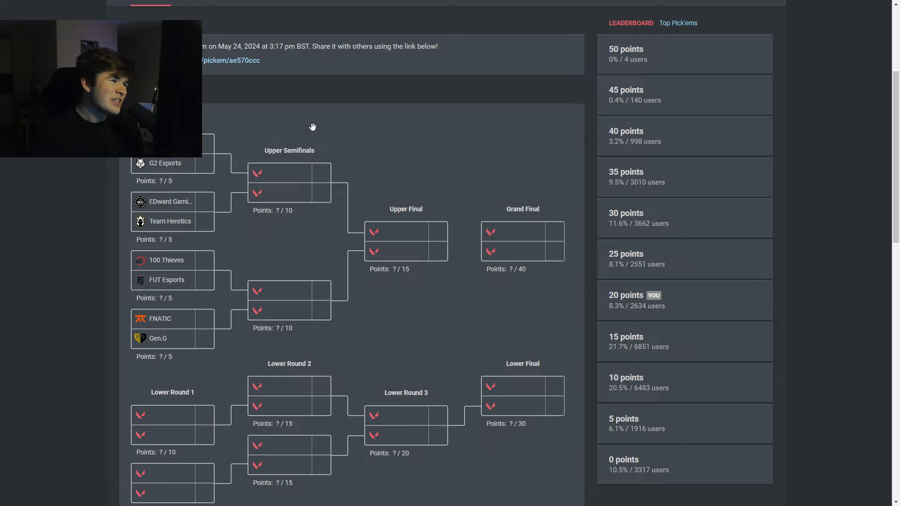
{"action": "mouse_move", "coordinate": [339, 132]}
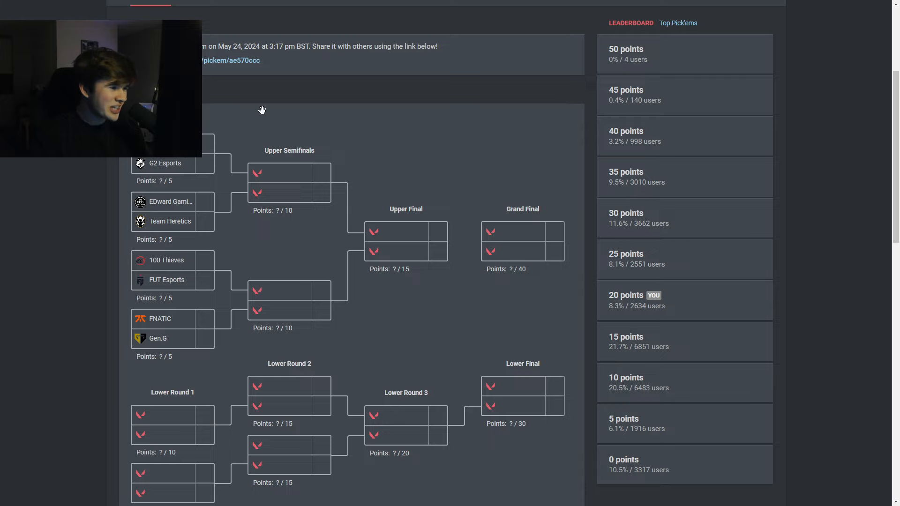
{"action": "left_click", "coordinate": [209, 143]}
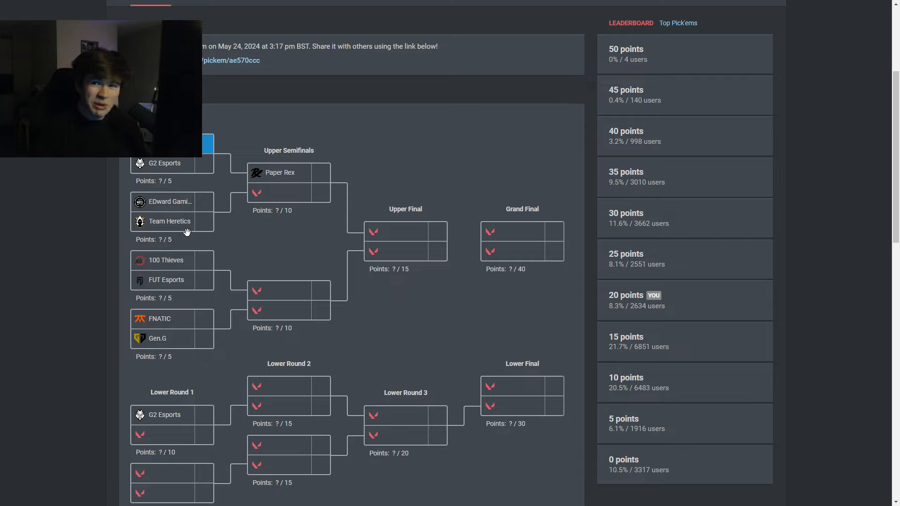
{"action": "left_click", "coordinate": [170, 202]}
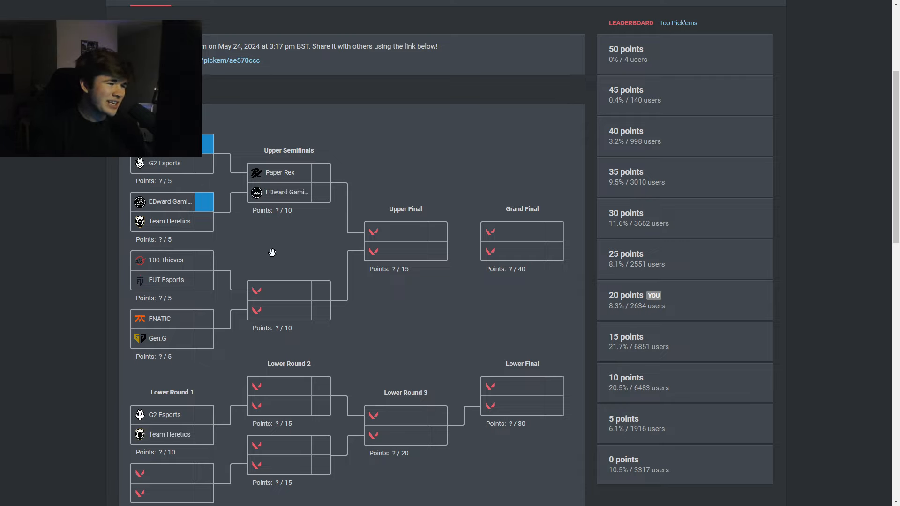
{"action": "mouse_move", "coordinate": [333, 242]}
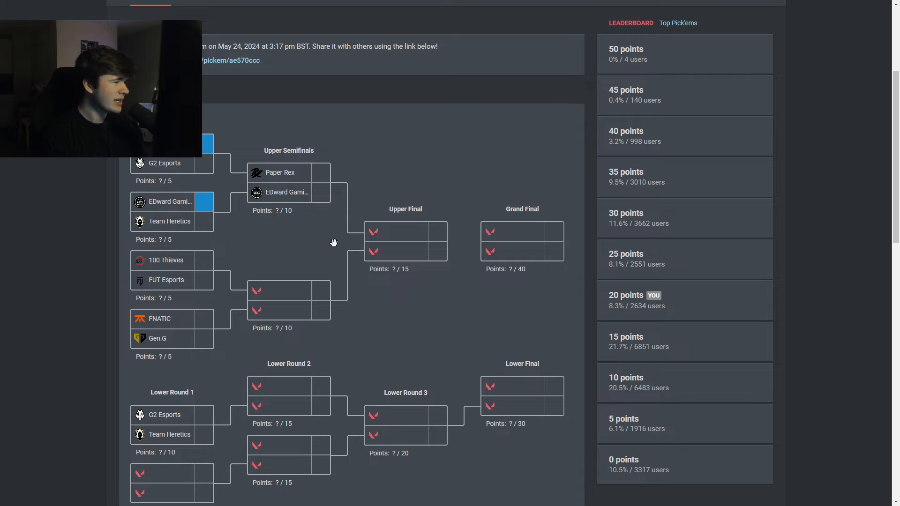
{"action": "mouse_move", "coordinate": [270, 224]}
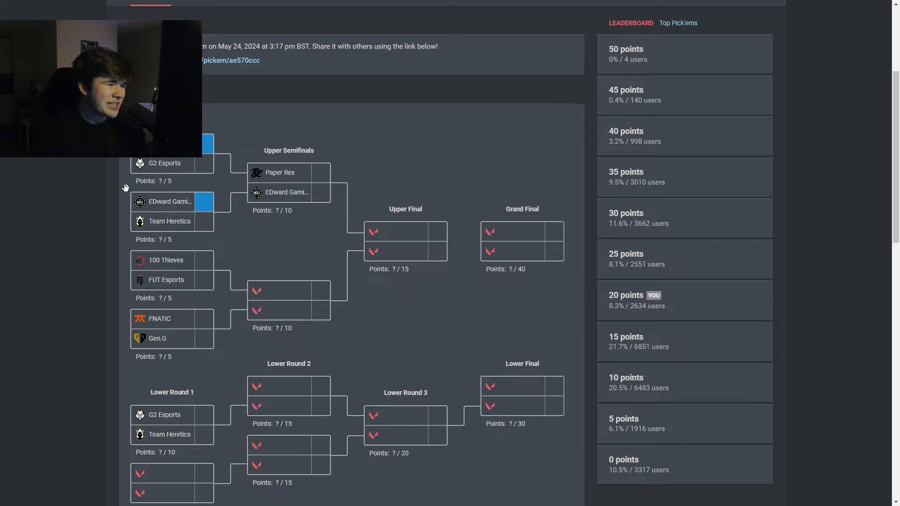
{"action": "mouse_move", "coordinate": [184, 202]}
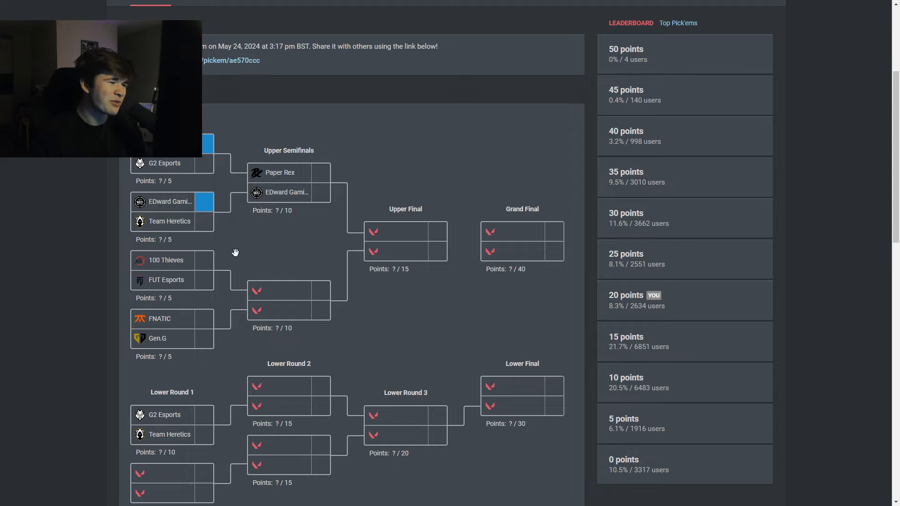
{"action": "mouse_move", "coordinate": [279, 254]}
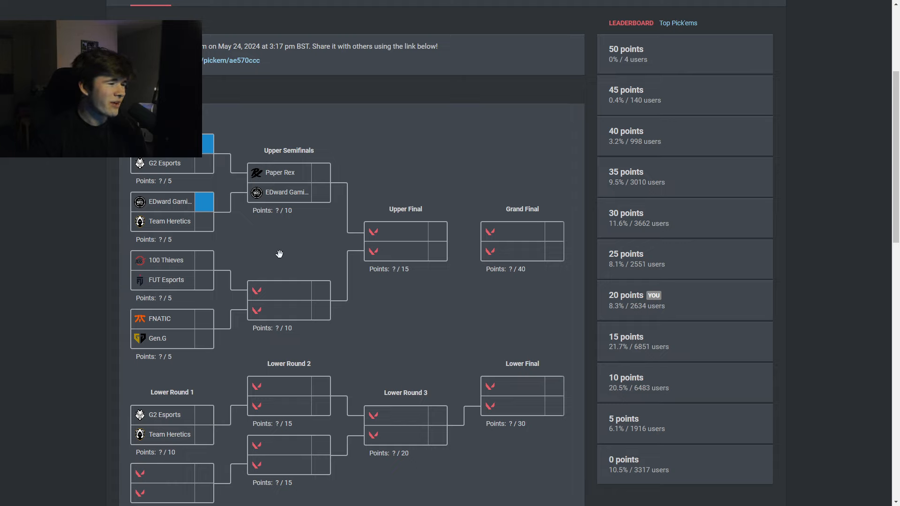
{"action": "mouse_move", "coordinate": [295, 141]}
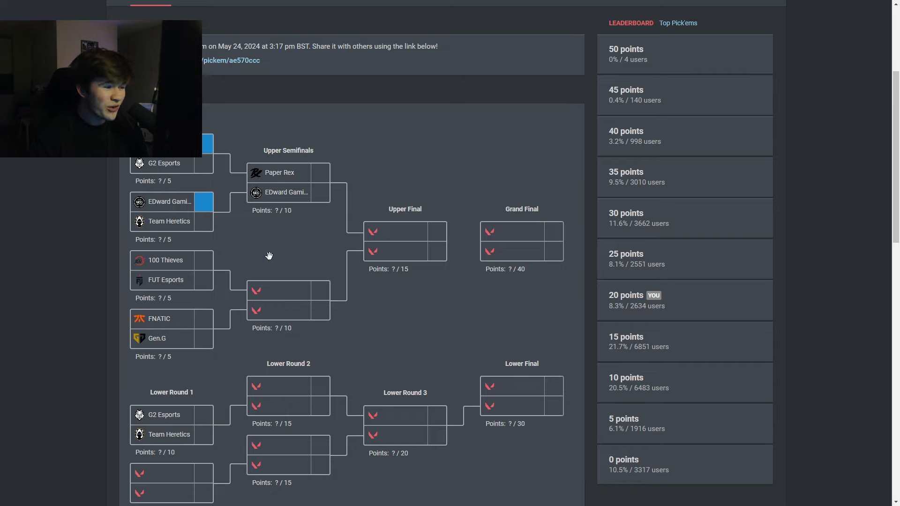
Pick 100 Thieves over FUT Esports in the third upper quarterfinal
{"action": "left_click", "coordinate": [165, 259]}
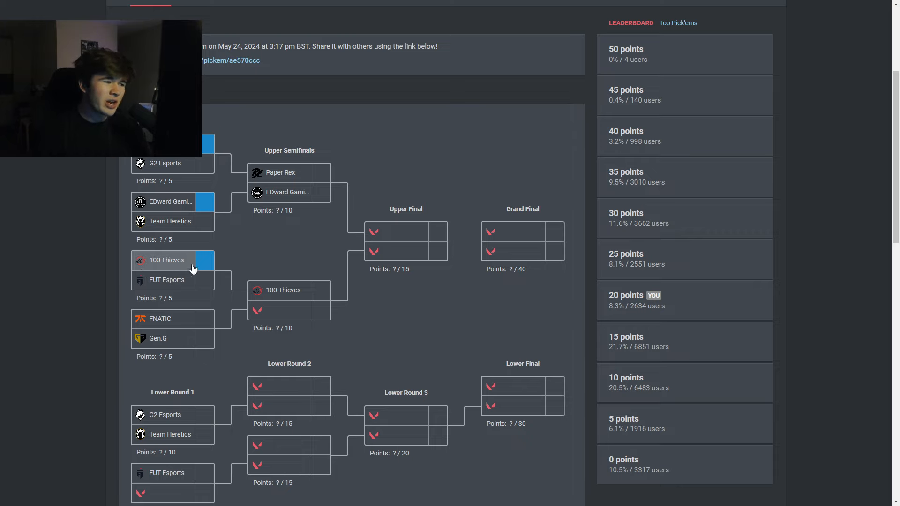
{"action": "mouse_move", "coordinate": [261, 241]}
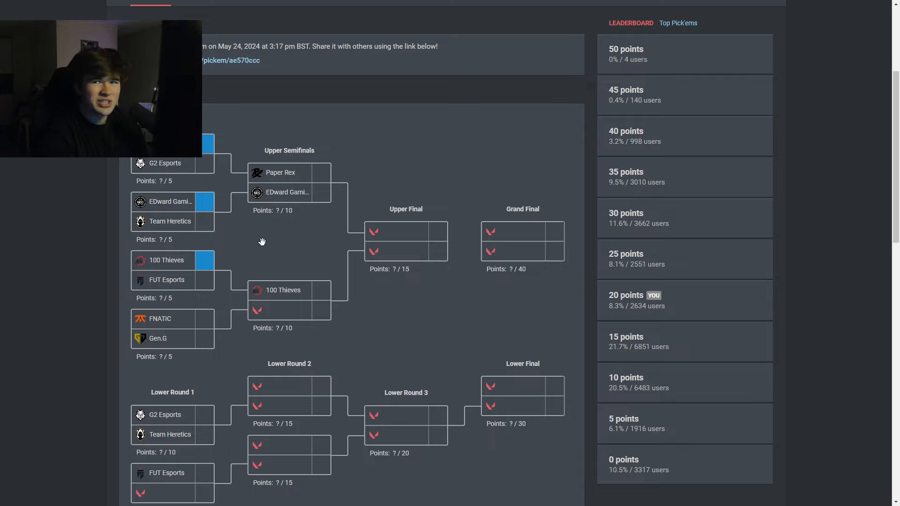
{"action": "mouse_move", "coordinate": [257, 241]}
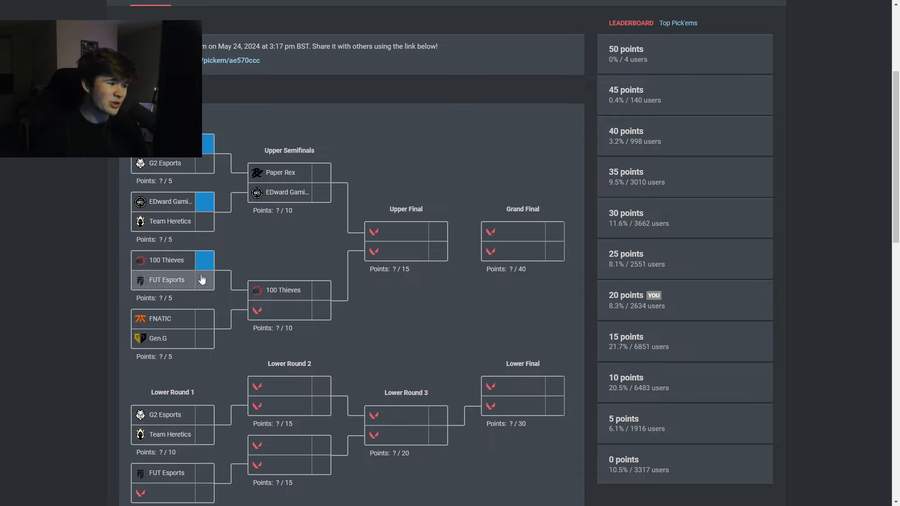
{"action": "mouse_move", "coordinate": [190, 330]}
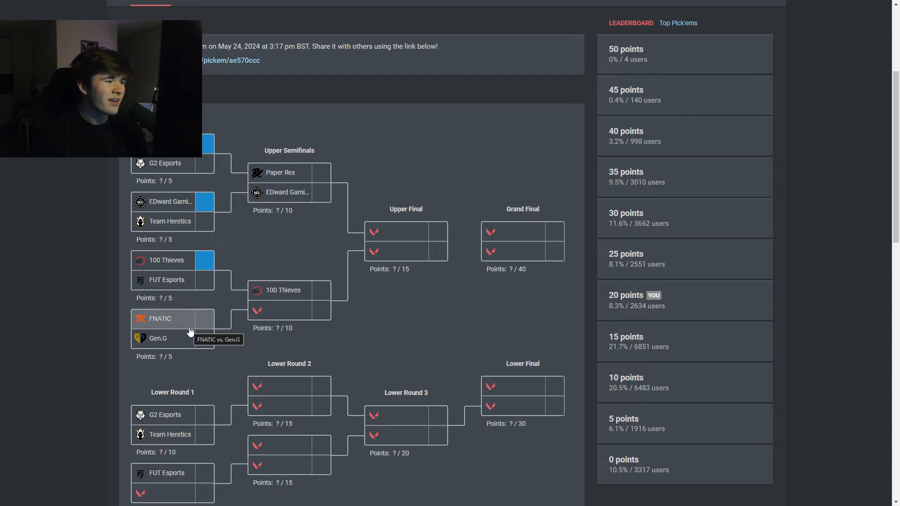
{"action": "mouse_move", "coordinate": [197, 265]}
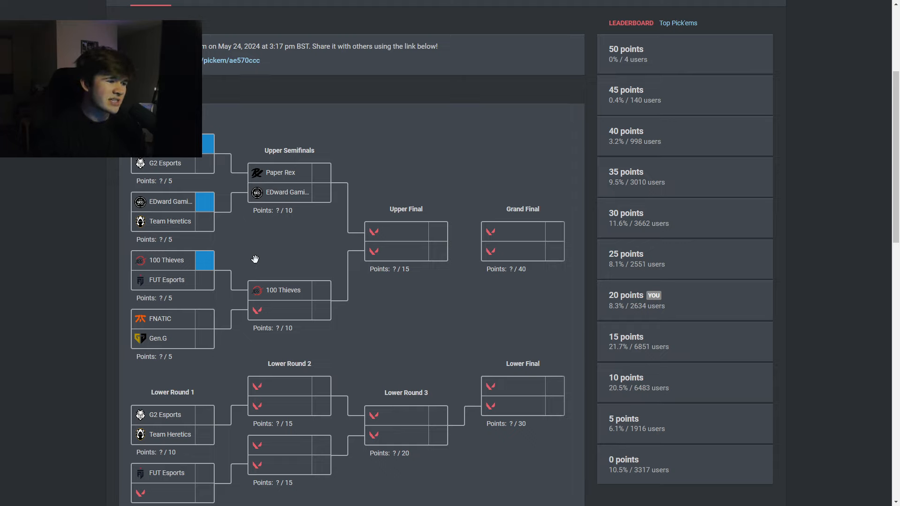
{"action": "mouse_move", "coordinate": [198, 280]}
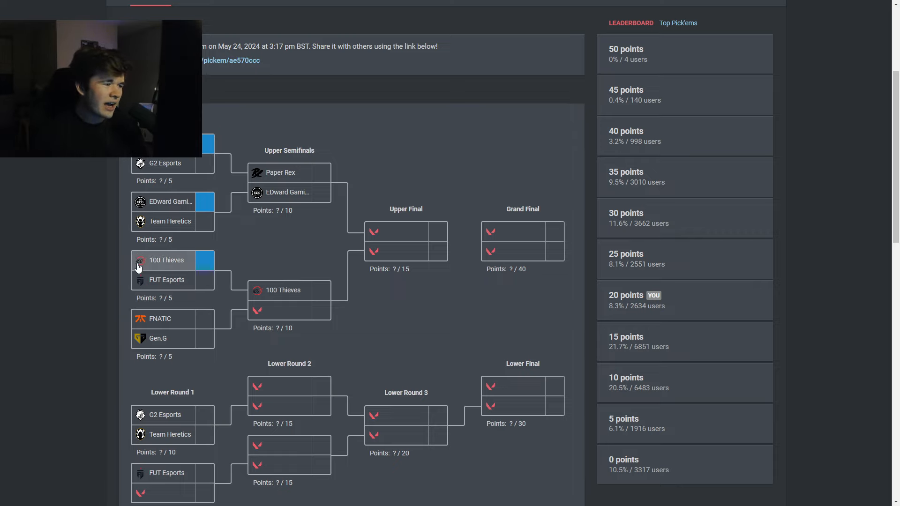
{"action": "mouse_move", "coordinate": [185, 251]}
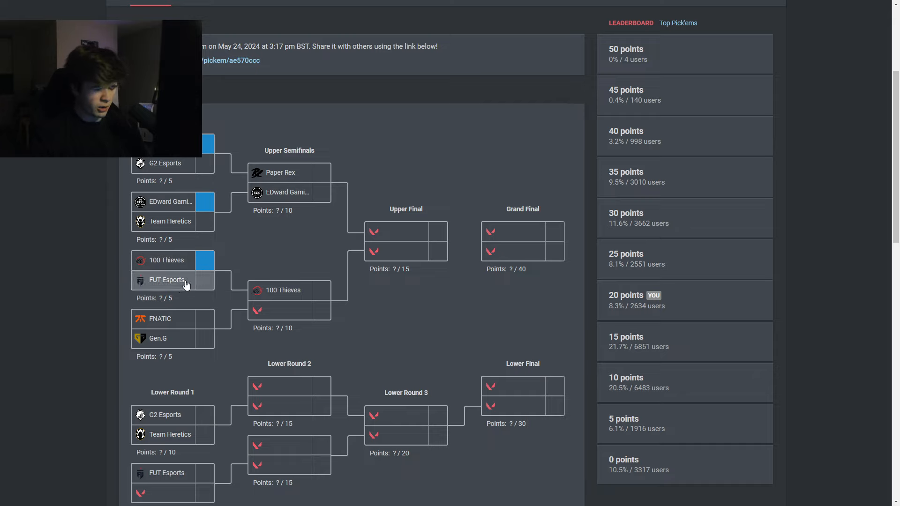
{"action": "mouse_move", "coordinate": [206, 262]}
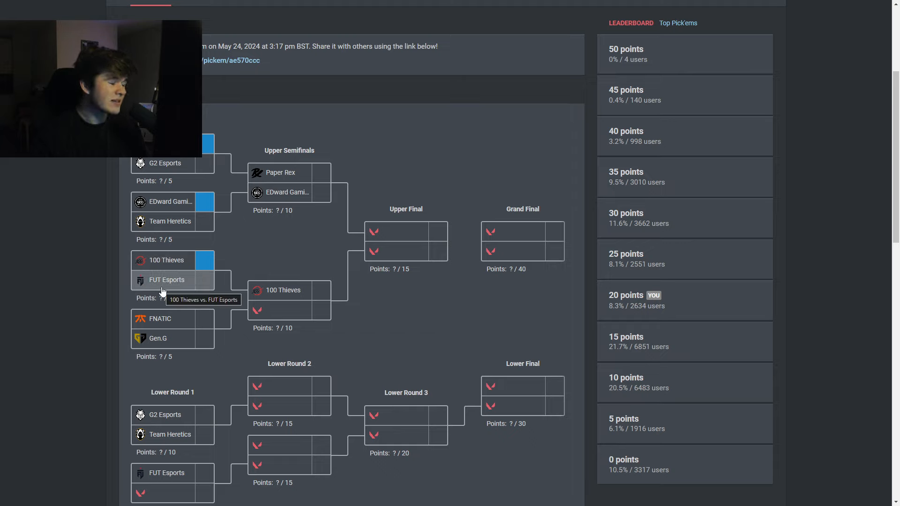
{"action": "mouse_move", "coordinate": [181, 270]}
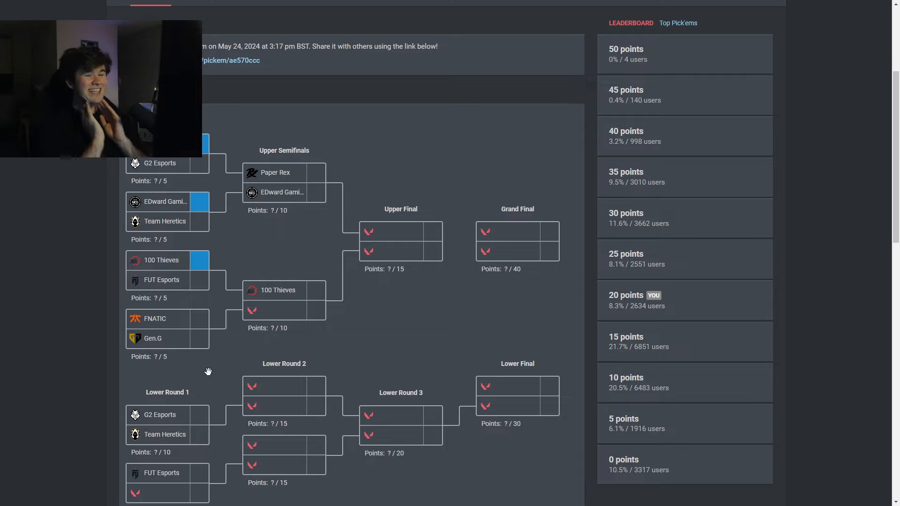
{"action": "mouse_move", "coordinate": [452, 150]}
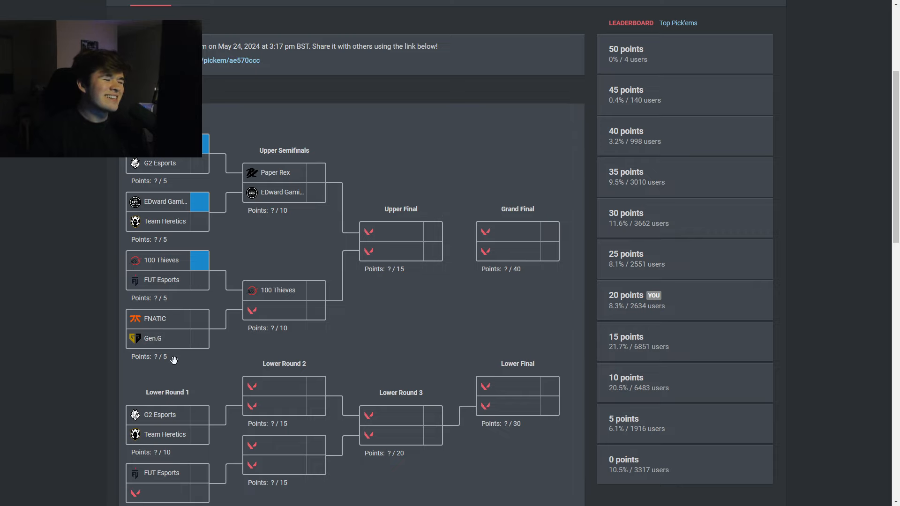
Pick Gen.G over FNATIC in the fourth upper quarterfinal
{"action": "left_click", "coordinate": [167, 338]}
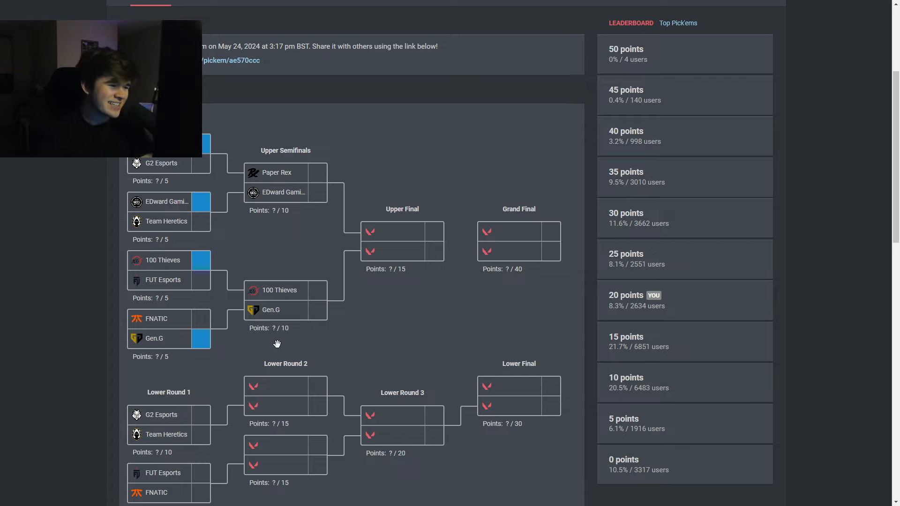
Pick Paper Rex to win its upper semifinal against EDward Gaming, correcting an initial mis-pick
{"action": "scroll", "scroll_direction": "down", "scroll_amount": 3}
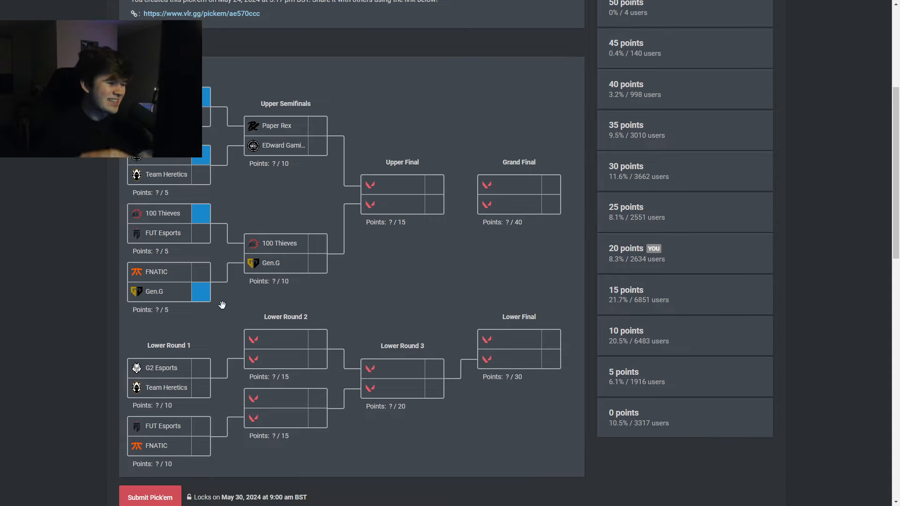
{"action": "left_click", "coordinate": [283, 146]}
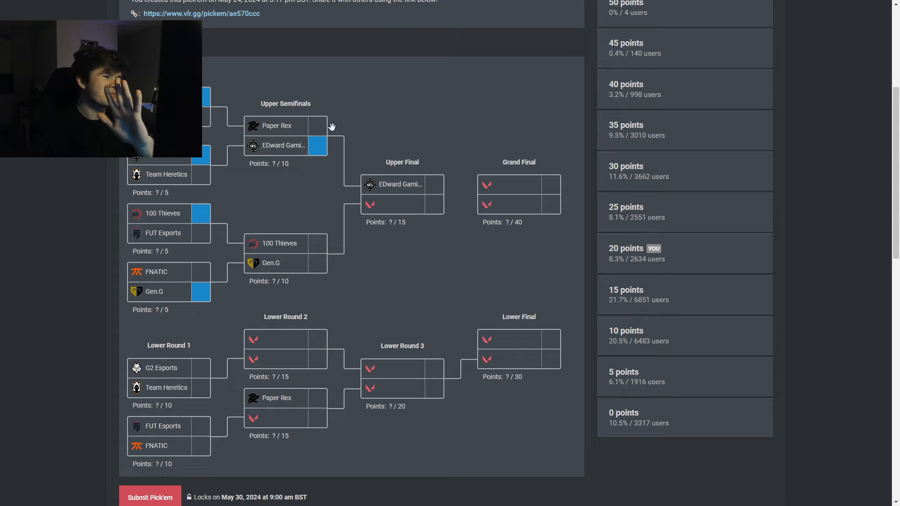
{"action": "left_click", "coordinate": [285, 124]}
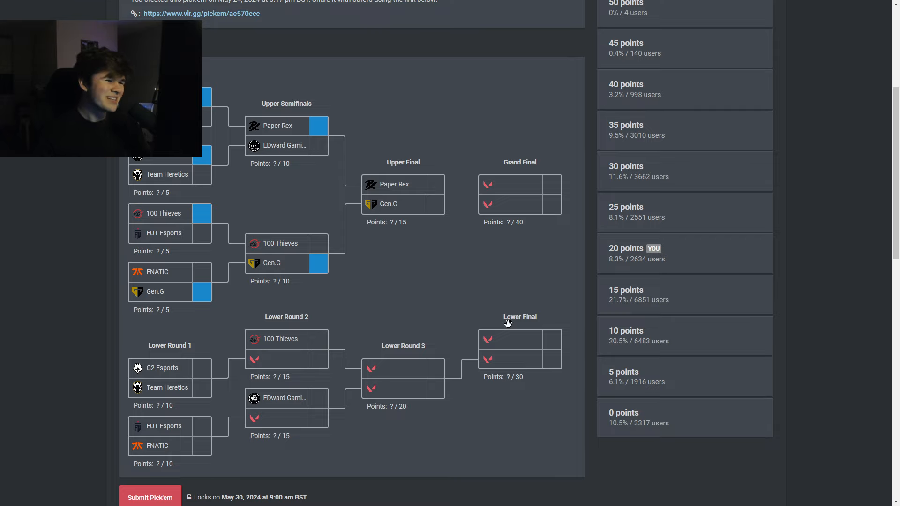
{"action": "mouse_move", "coordinate": [320, 283]}
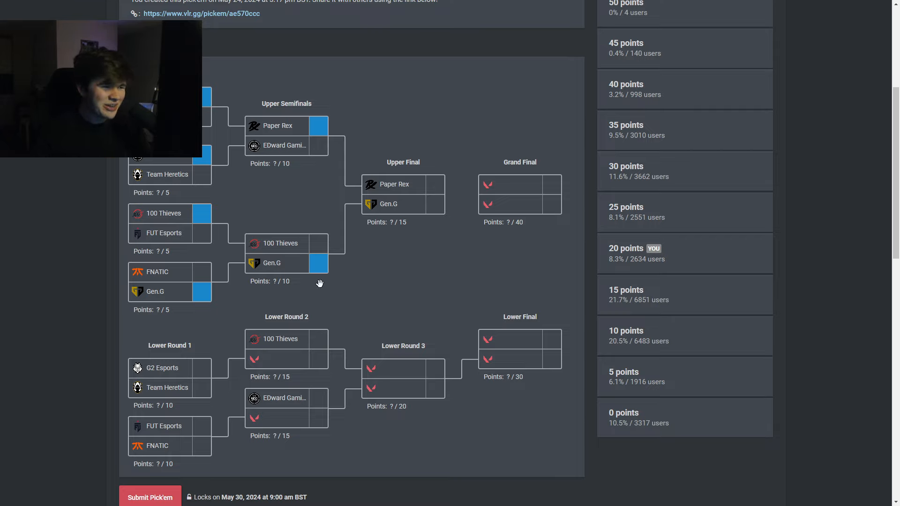
{"action": "mouse_move", "coordinate": [290, 190]}
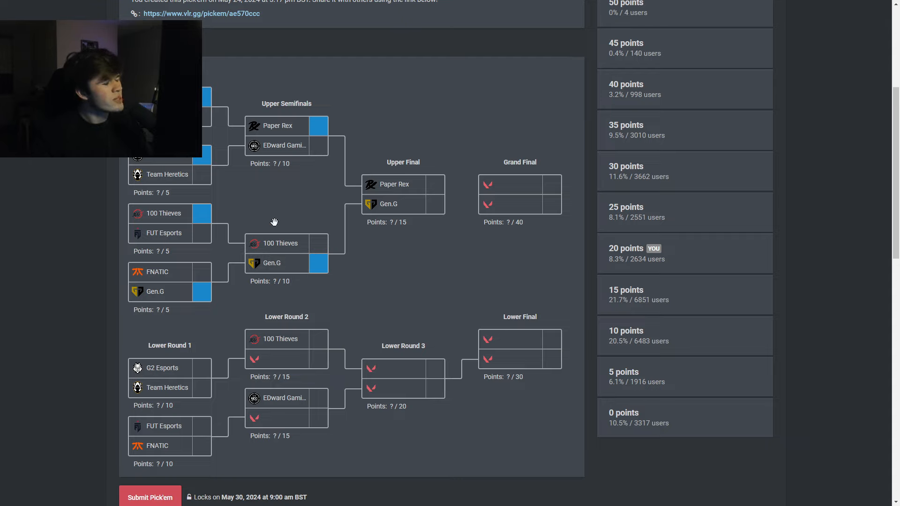
{"action": "mouse_move", "coordinate": [276, 283]}
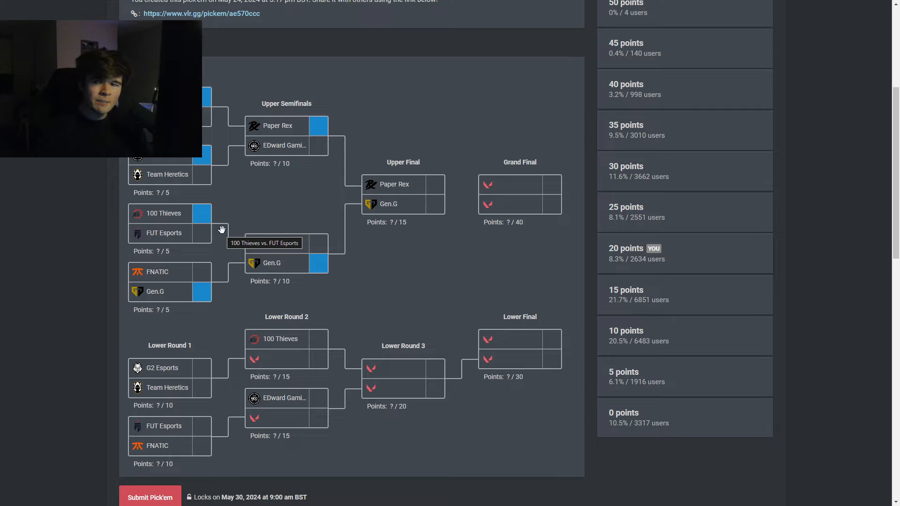
{"action": "mouse_move", "coordinate": [295, 270]}
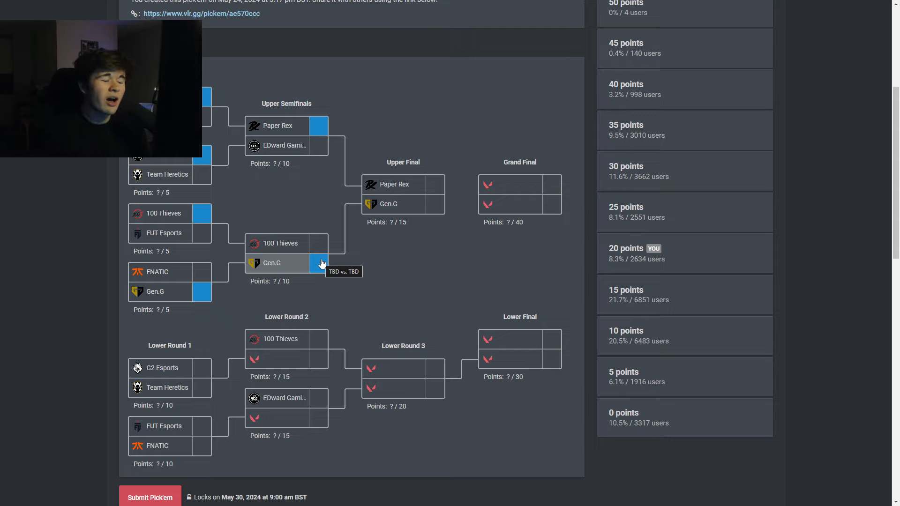
{"action": "mouse_move", "coordinate": [378, 260]}
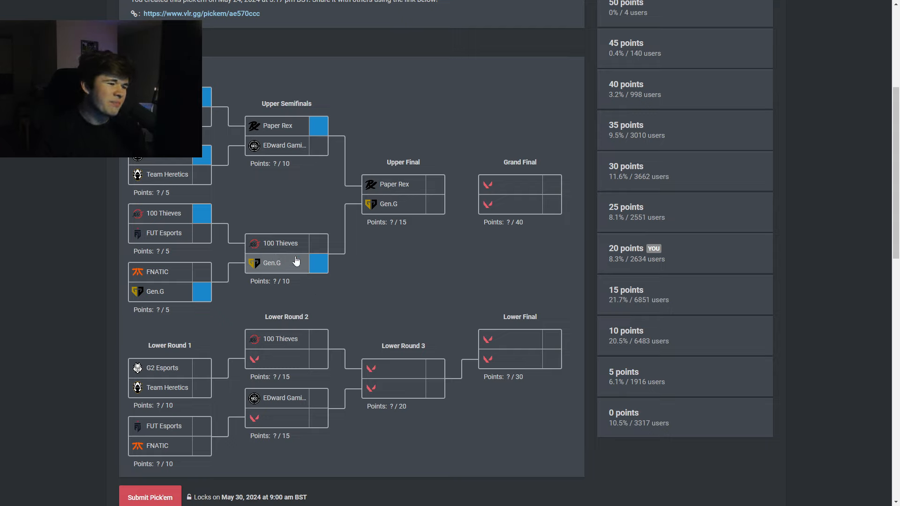
{"action": "mouse_move", "coordinate": [297, 267]}
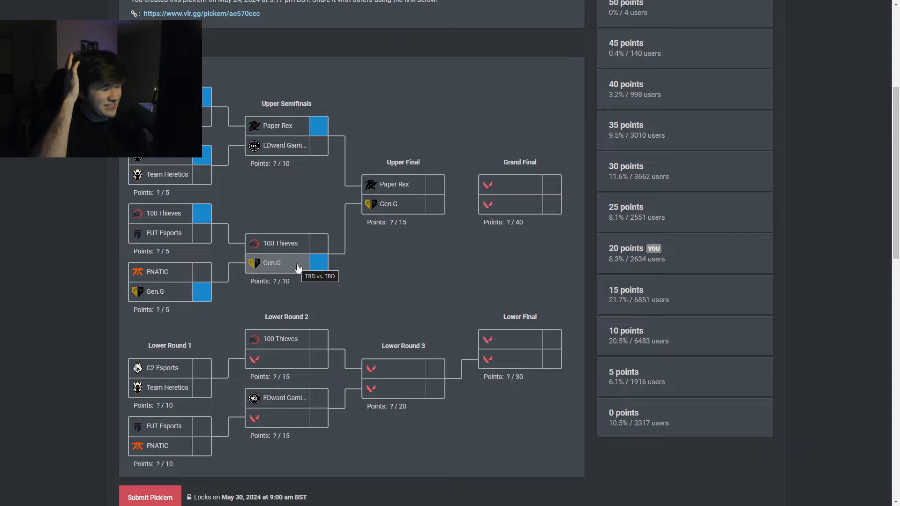
{"action": "mouse_move", "coordinate": [441, 288]}
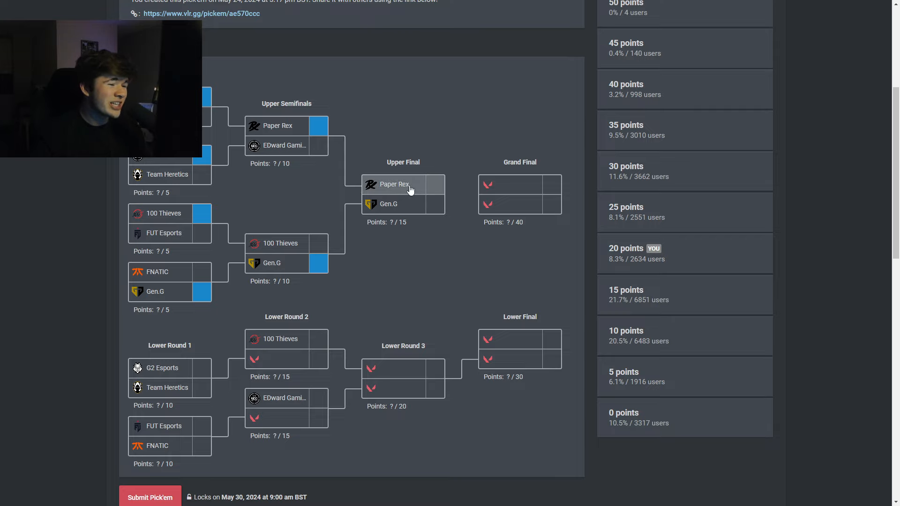
Pick Paper Rex in the Upper Final, Team Heretics and FNATIC in Lower Round 1, 100 Thieves in Lower Round 2
{"action": "left_click", "coordinate": [394, 185]}
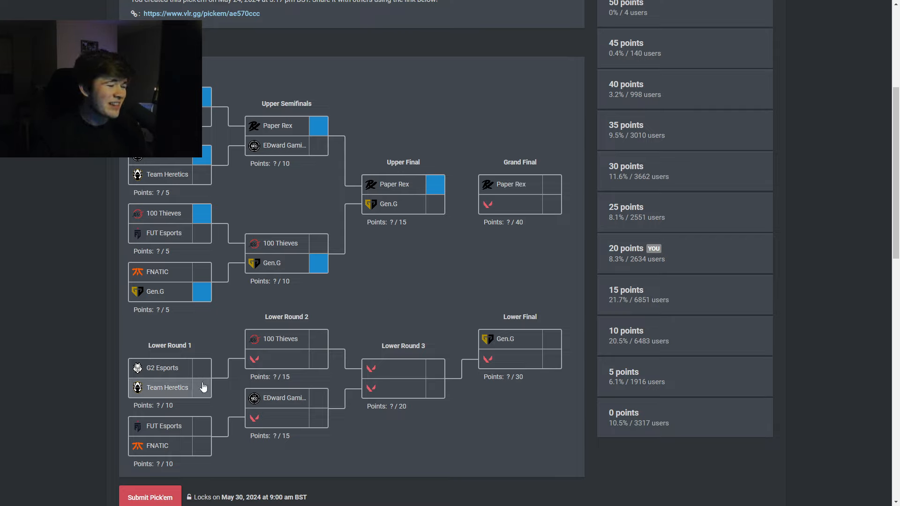
{"action": "left_click", "coordinate": [167, 388]}
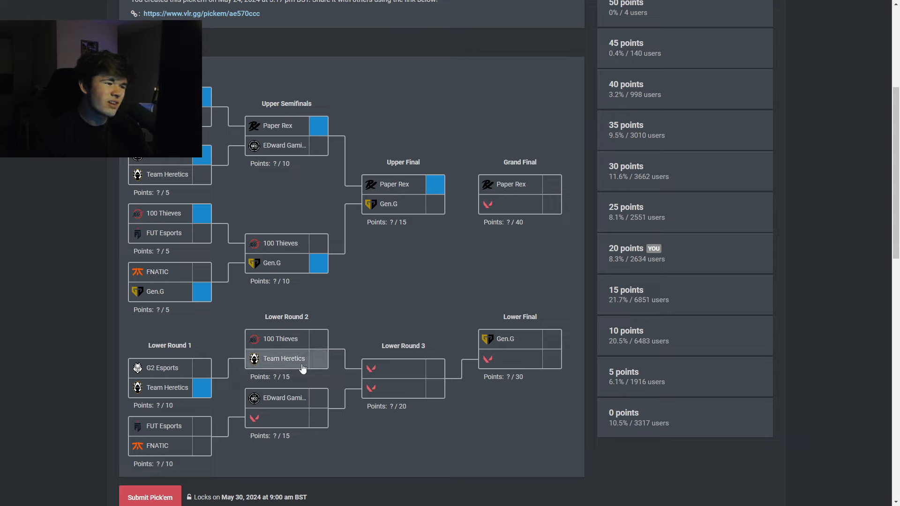
{"action": "left_click", "coordinate": [281, 359]}
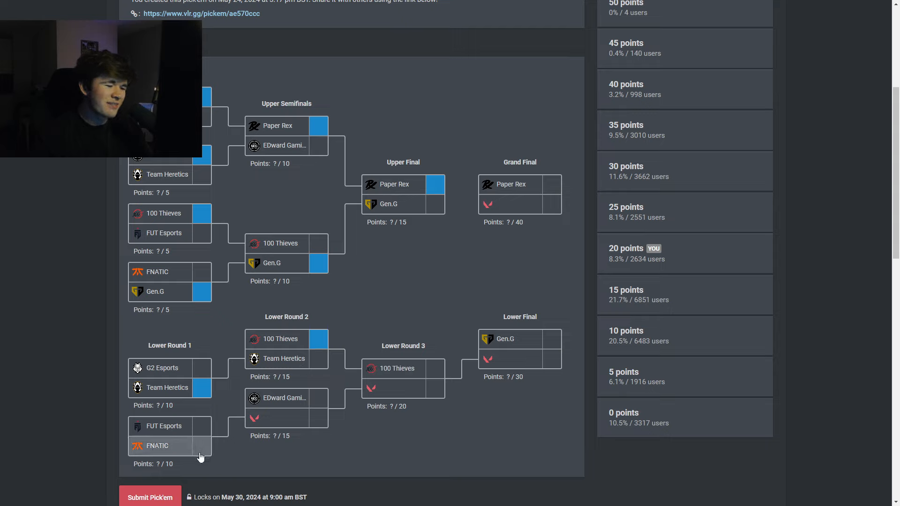
{"action": "left_click", "coordinate": [158, 445]}
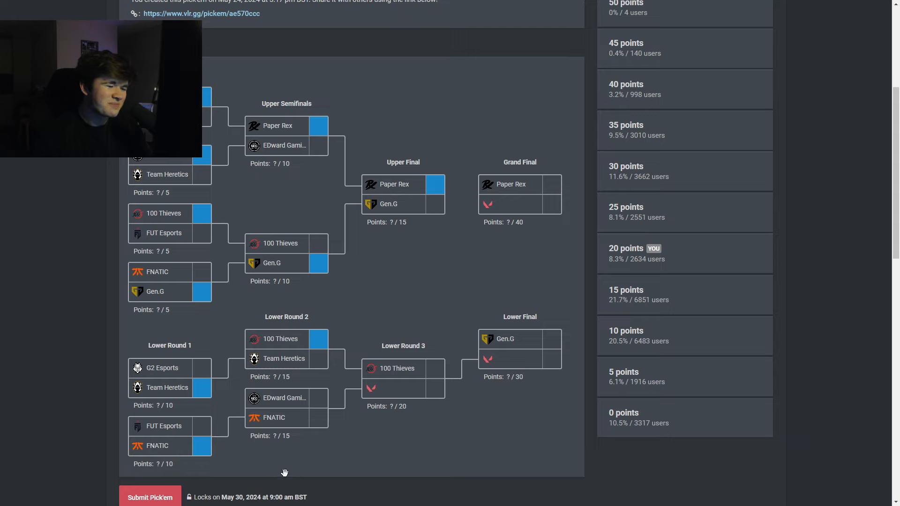
{"action": "mouse_move", "coordinate": [316, 442]}
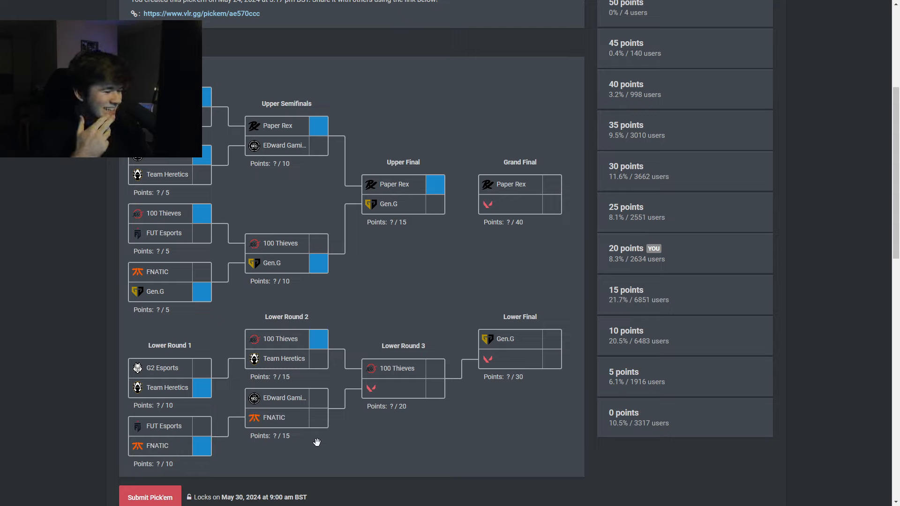
Pick FNATIC over EDward Gaming in Lower Round 2 and over 100 Thieves in Lower Round 3
{"action": "left_click", "coordinate": [285, 398]}
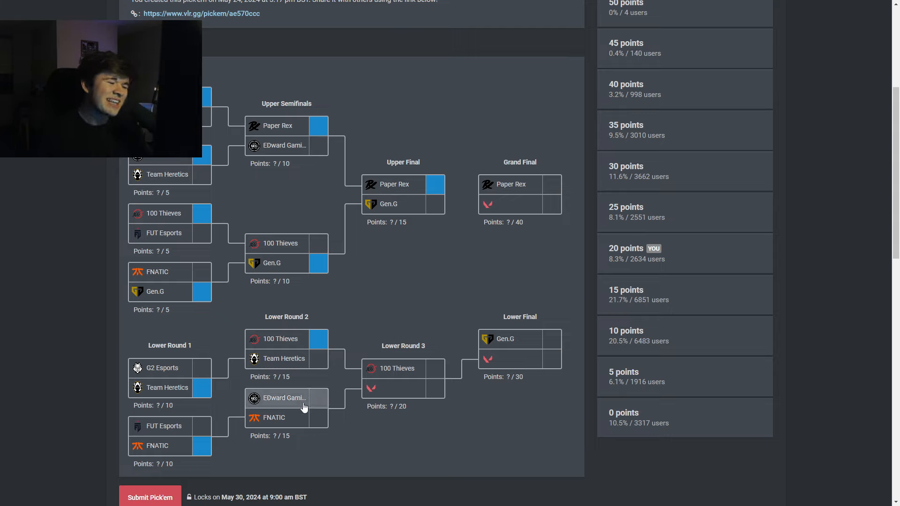
{"action": "mouse_move", "coordinate": [303, 405]}
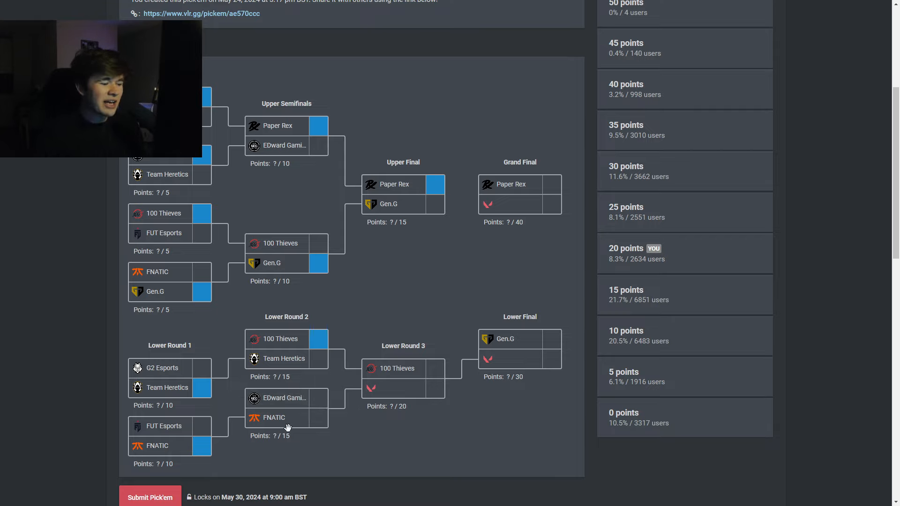
{"action": "left_click", "coordinate": [286, 417]}
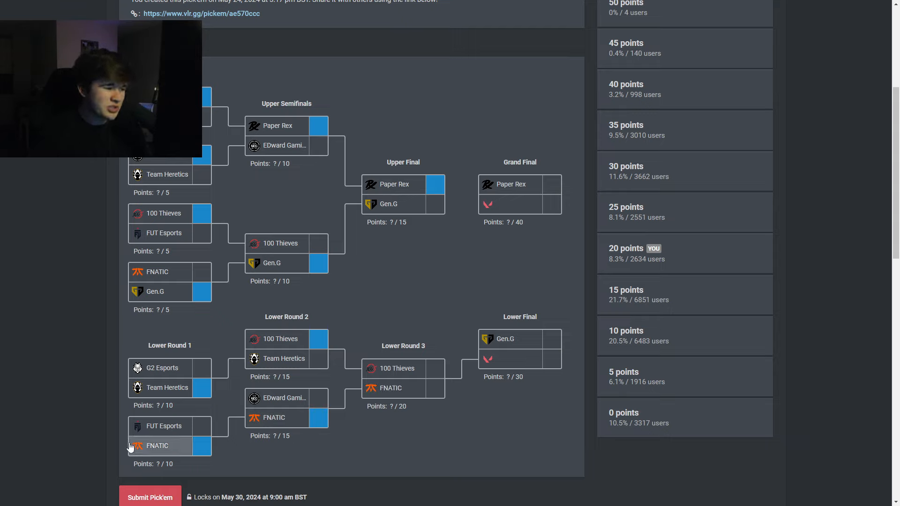
{"action": "mouse_move", "coordinate": [228, 333]}
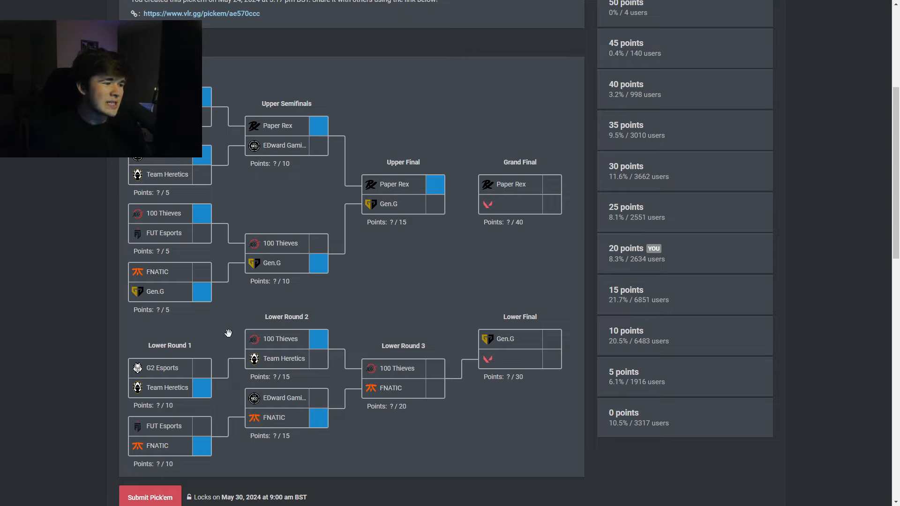
{"action": "mouse_move", "coordinate": [403, 318]}
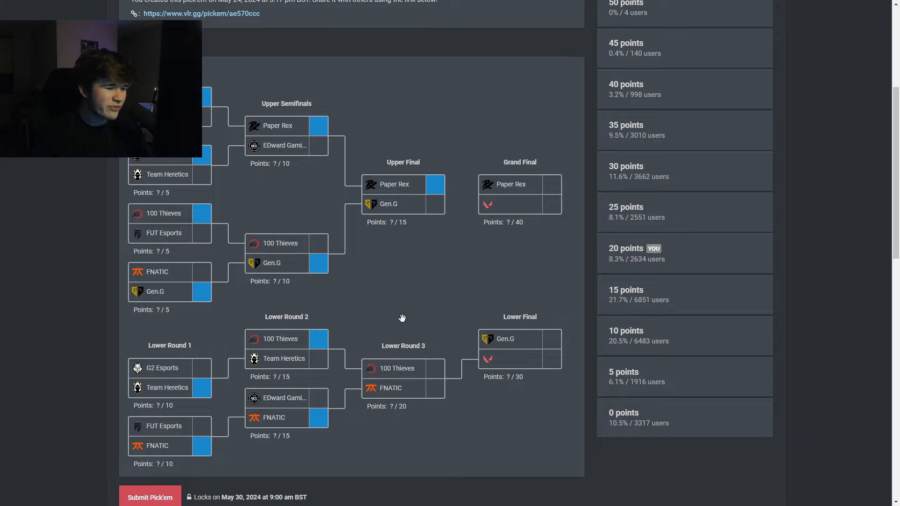
{"action": "mouse_move", "coordinate": [402, 388]}
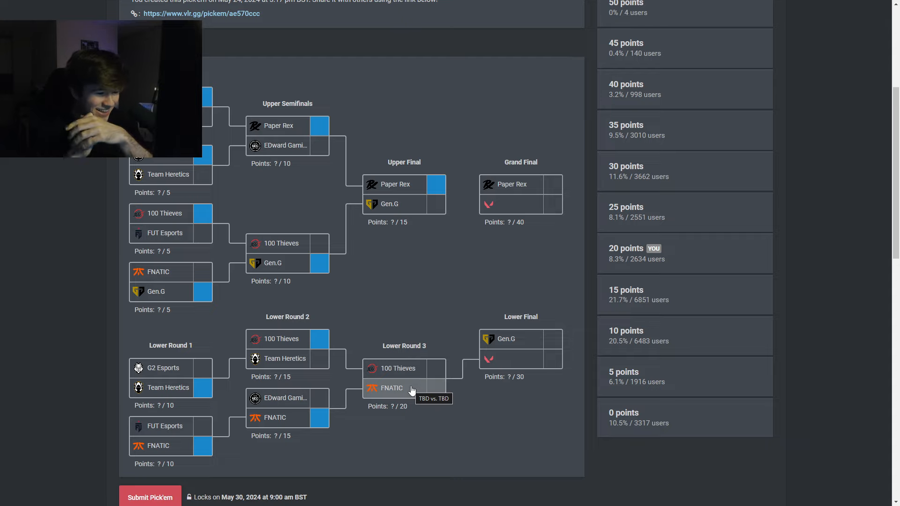
{"action": "left_click", "coordinate": [392, 388]}
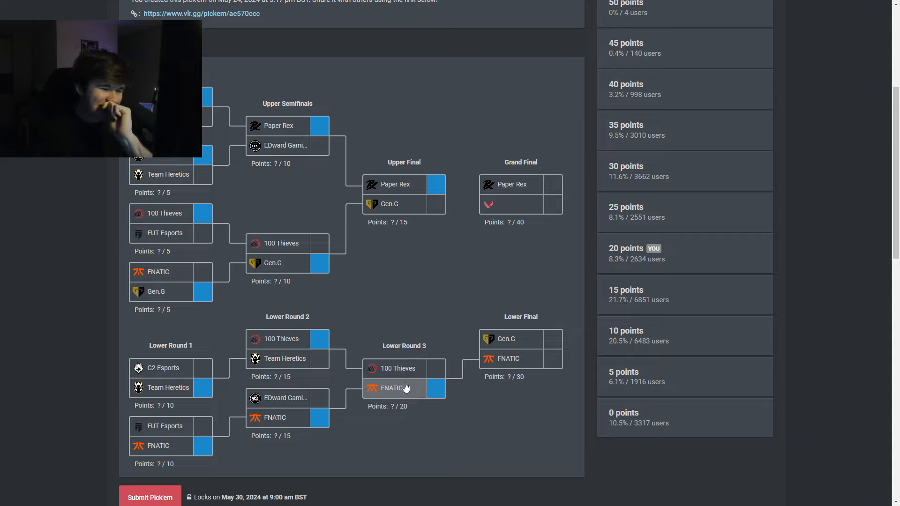
{"action": "left_click", "coordinate": [396, 389]}
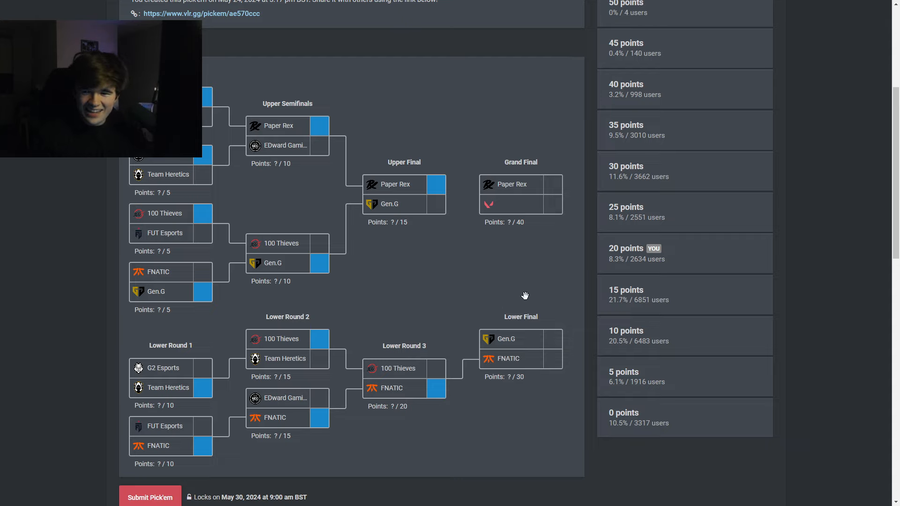
Pick FNATIC over Gen.G in the Lower Final for a Paper Rex vs FNATIC grand final
{"action": "left_click", "coordinate": [509, 358]}
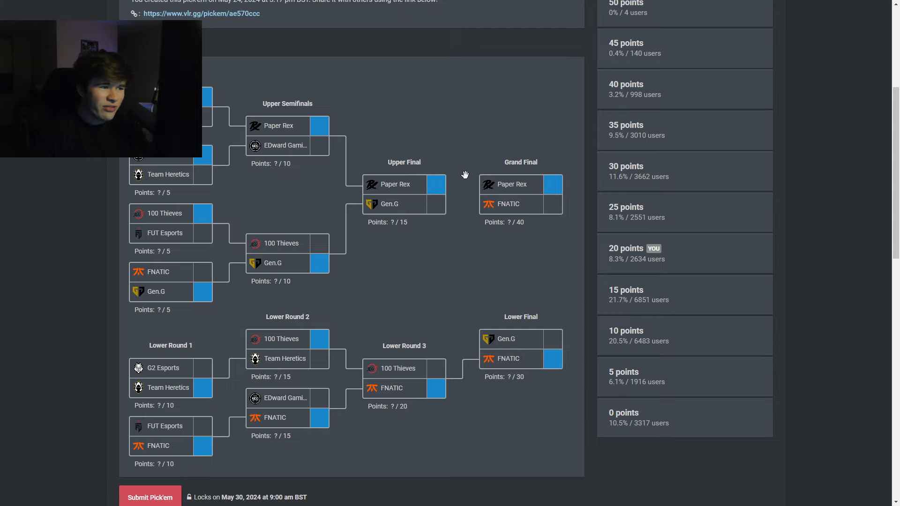
{"action": "mouse_move", "coordinate": [551, 423]}
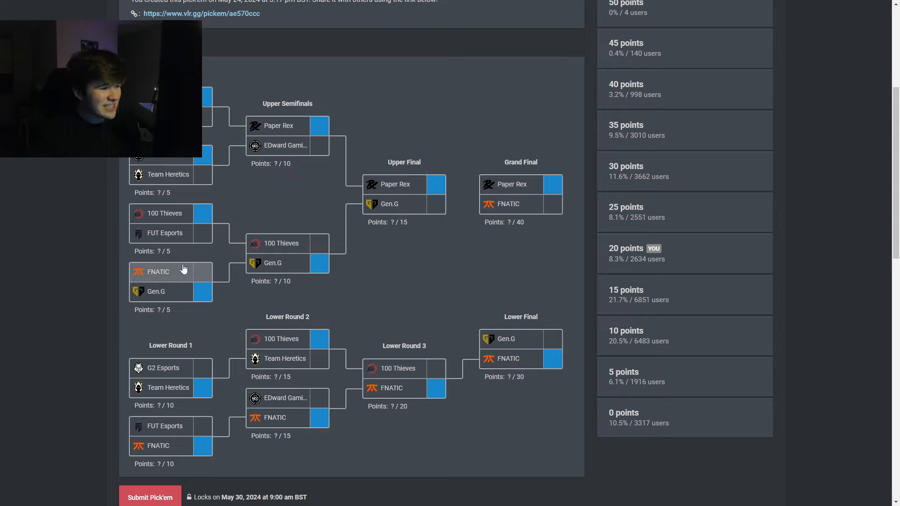
{"action": "mouse_move", "coordinate": [189, 282]}
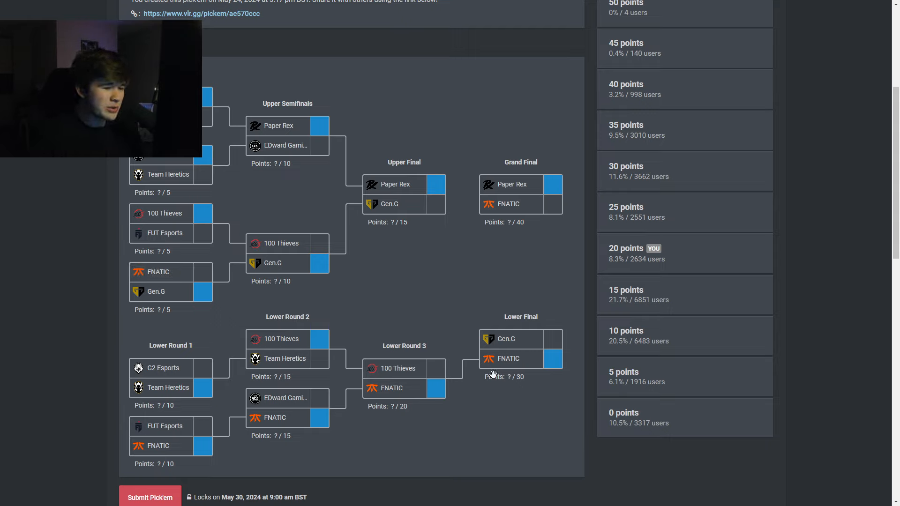
{"action": "mouse_move", "coordinate": [557, 317]}
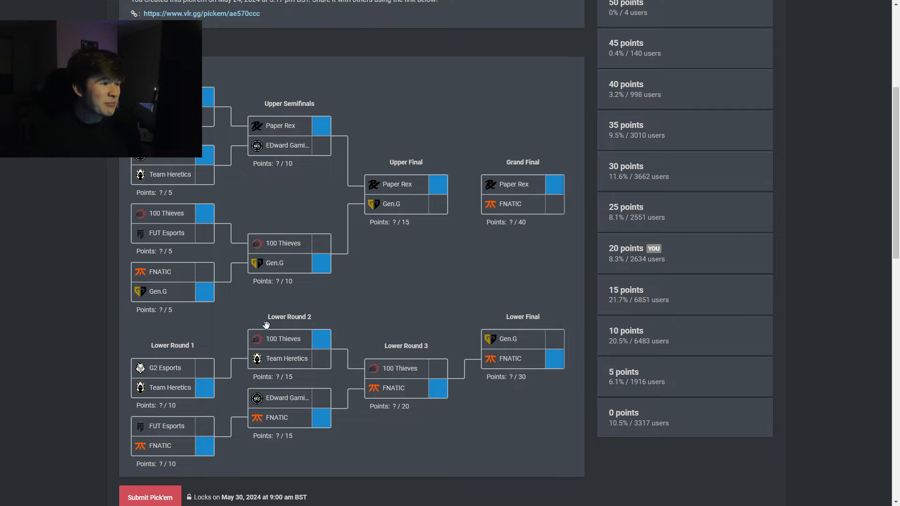
{"action": "left_click", "coordinate": [283, 243]}
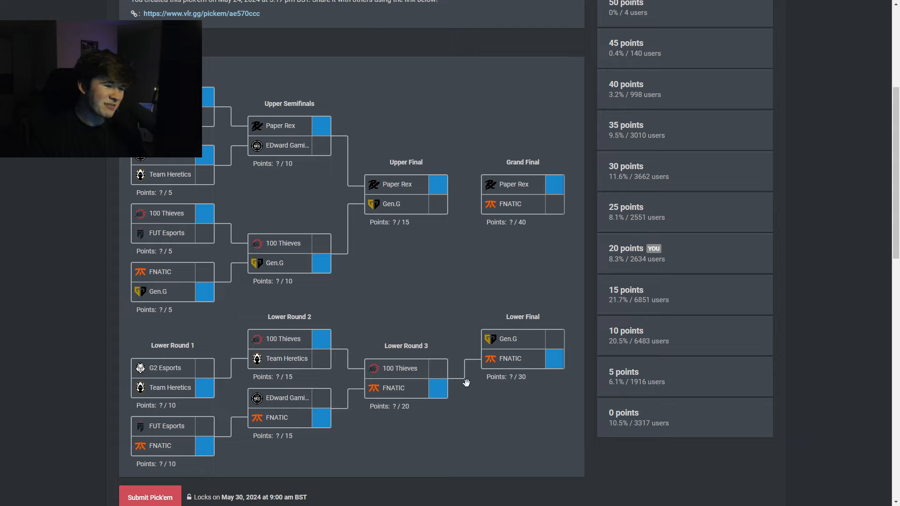
{"action": "mouse_move", "coordinate": [467, 288]}
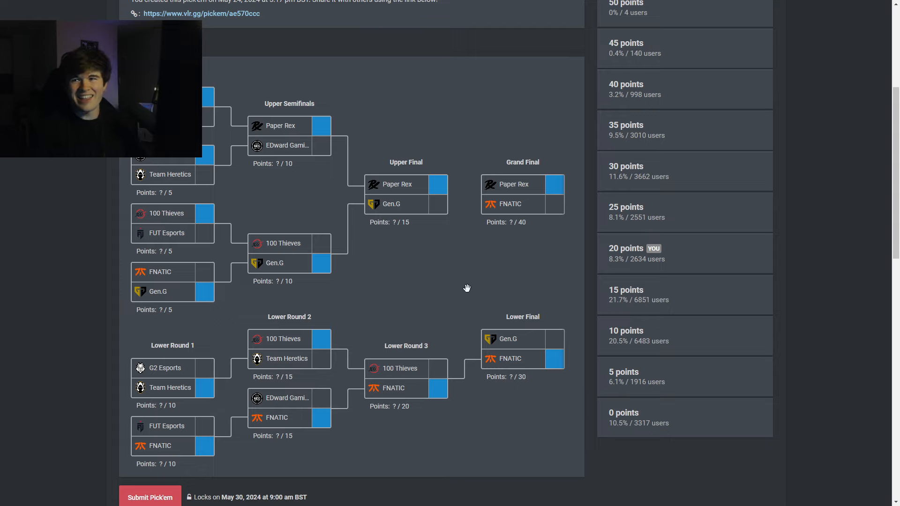